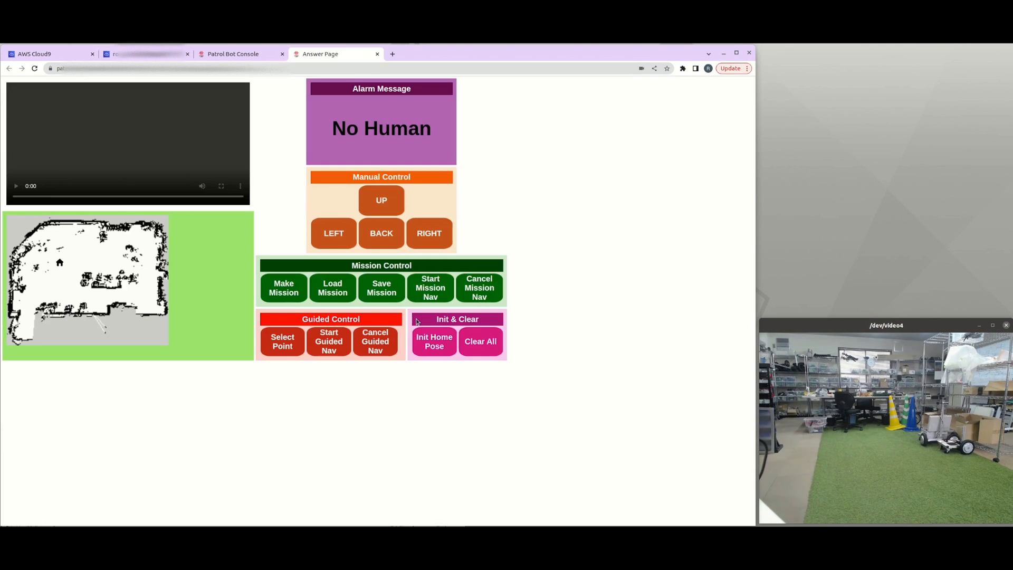
Set the robot's home pose from the Init & Clear panel so it appears on the map.
click(15, 186)
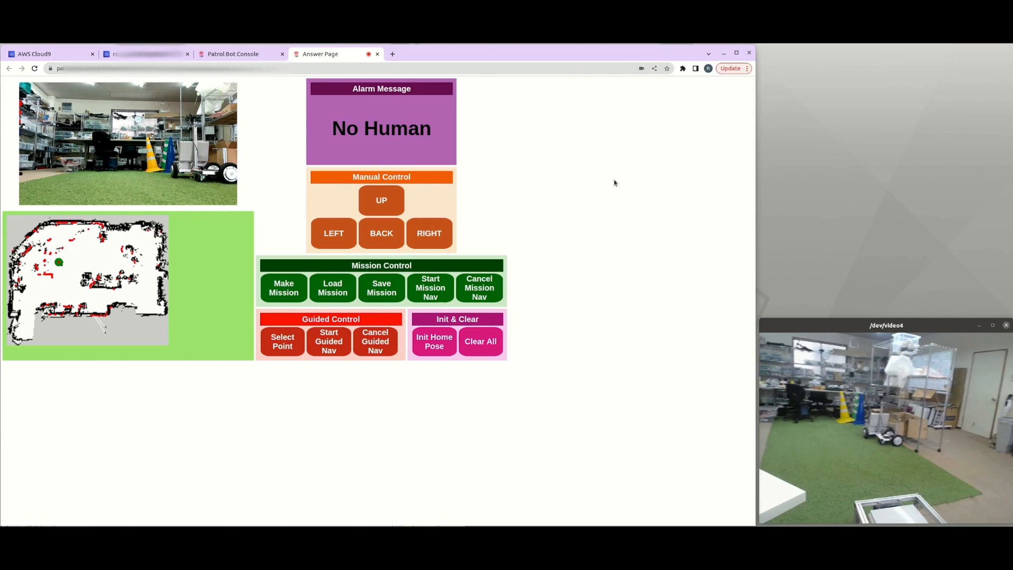
Load the saved mission waypoints onto the map and start the robot patrolling them.
click(332, 287)
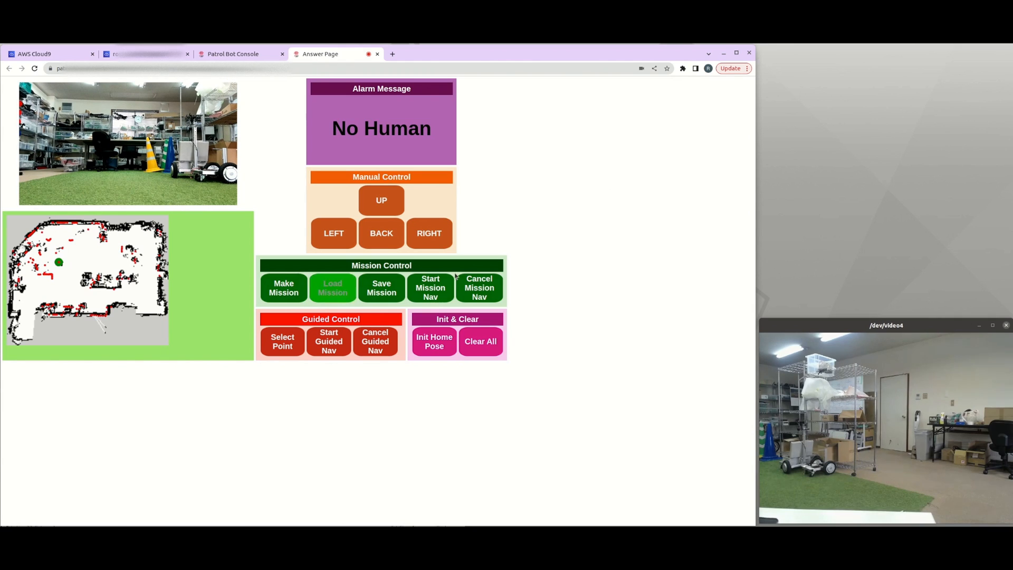
click(332, 288)
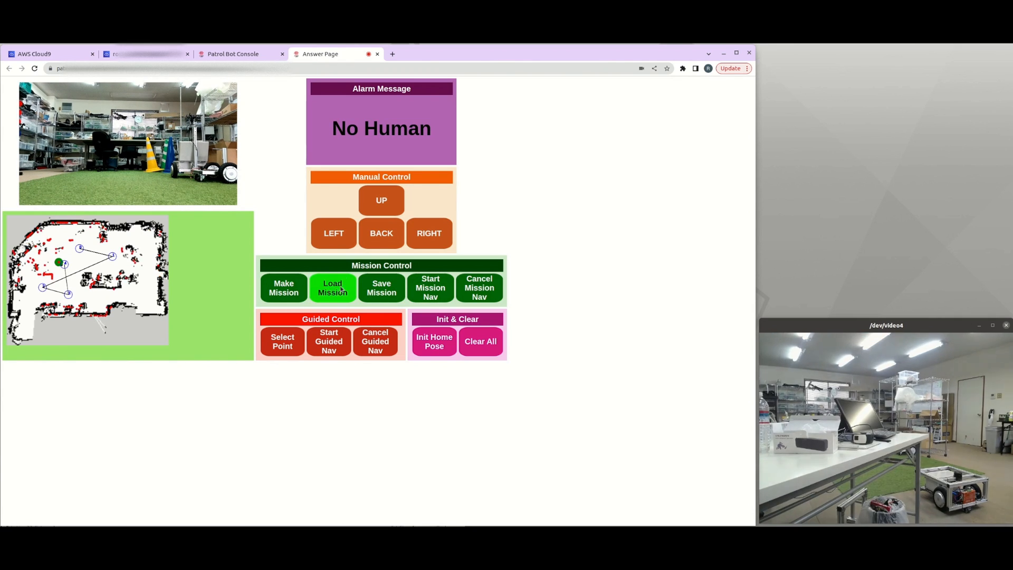
click(332, 287)
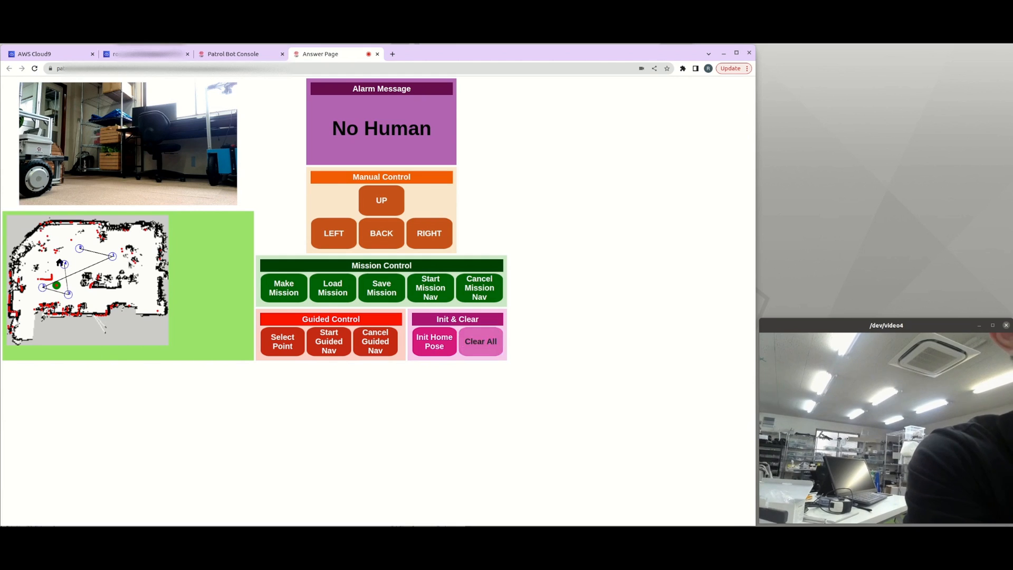
mouse_move(480, 341)
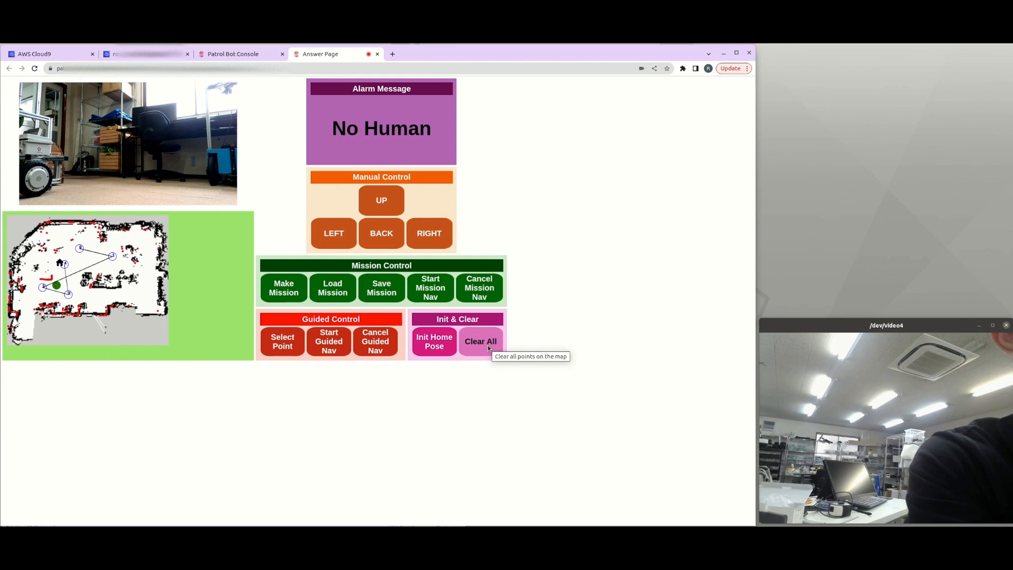
Clear all points from the map and begin laying out a new mission route.
click(480, 341)
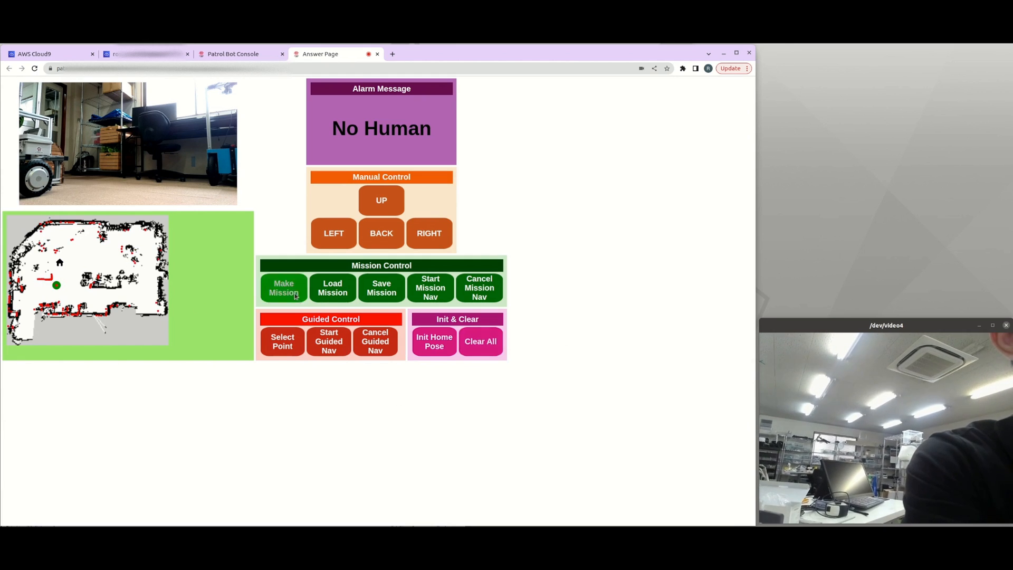
click(283, 287)
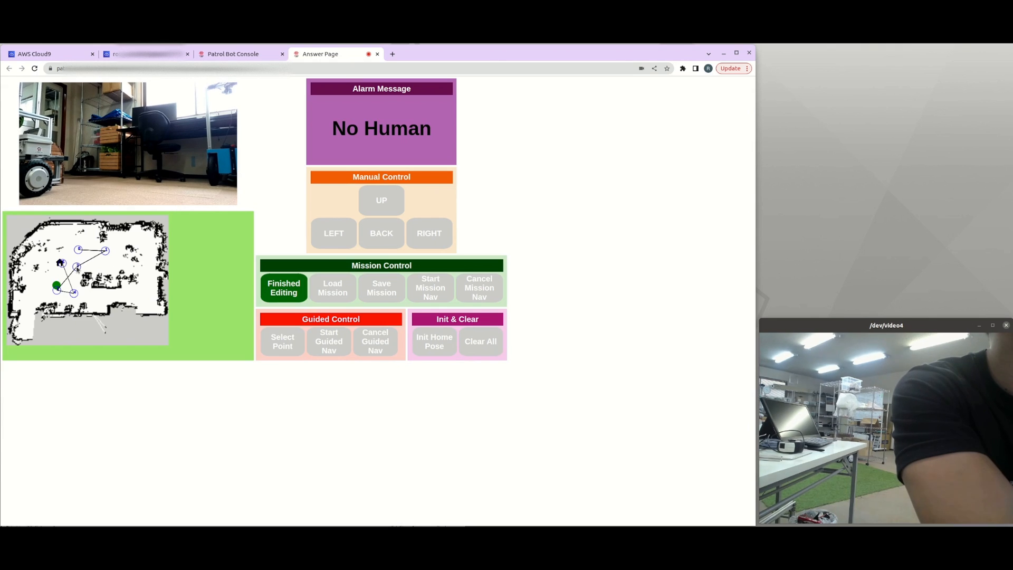
Finish editing the new mission so its waypoints can be saved to mission.txt.
click(283, 287)
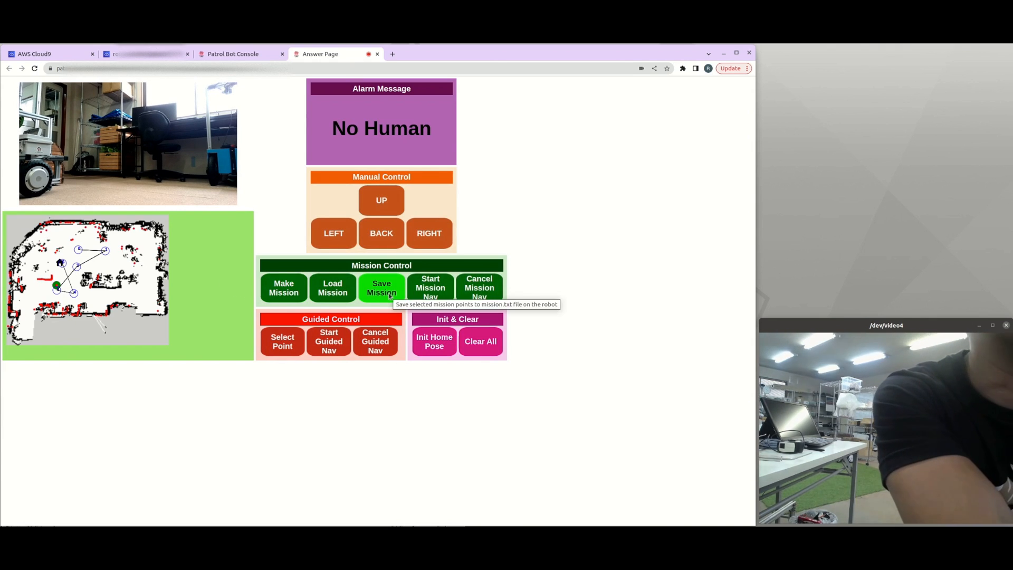
mouse_move(405, 294)
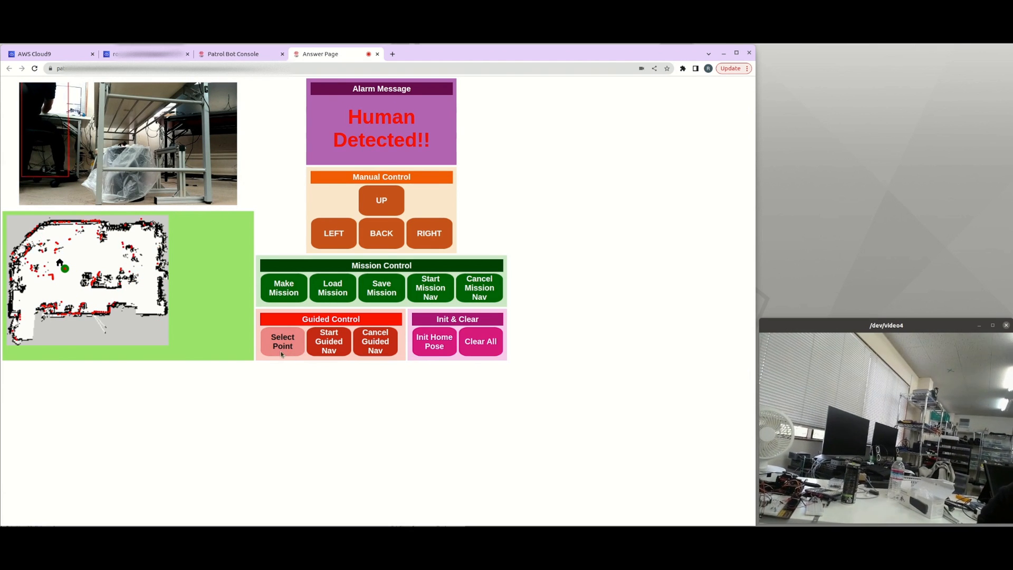
Choose a guided navigation goal point on the map beside the robot.
click(283, 341)
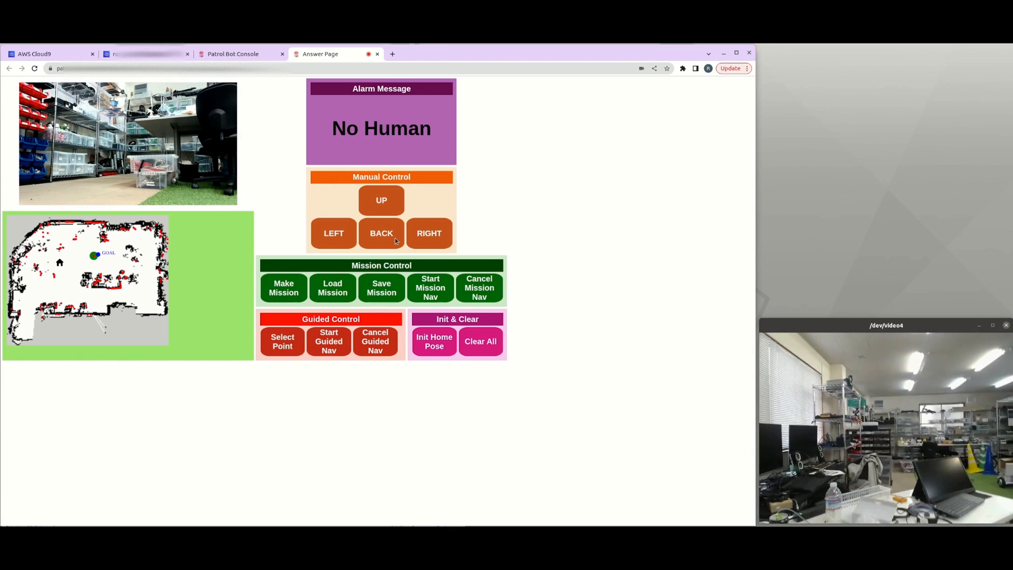
Drive the robot manually: back it up, then turn it left.
click(430, 234)
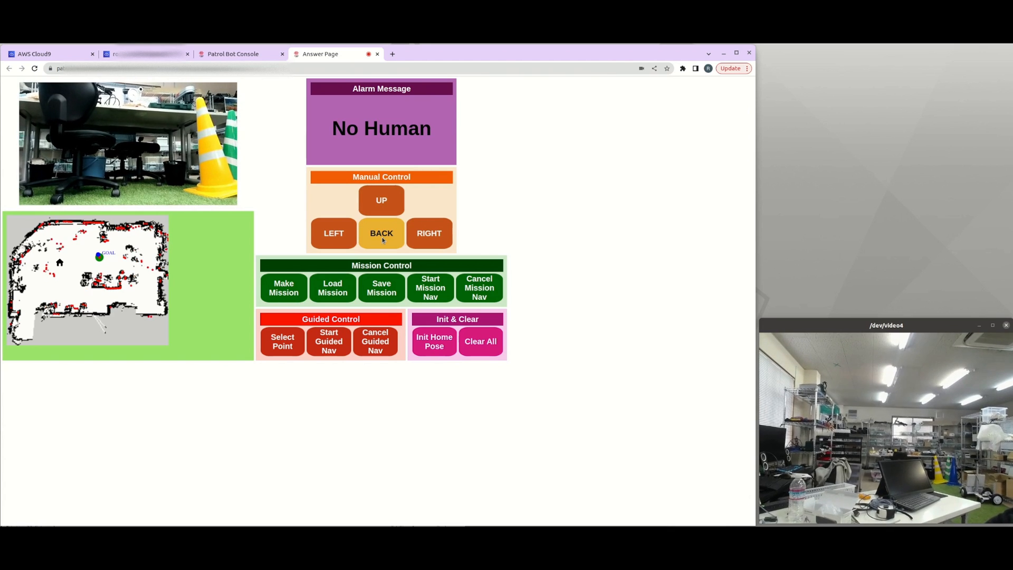
click(334, 234)
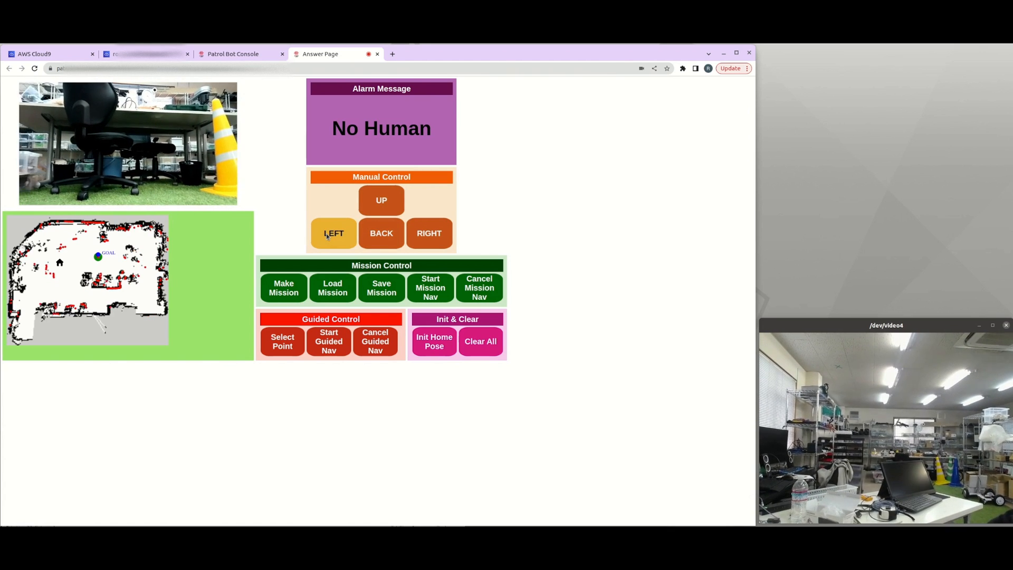